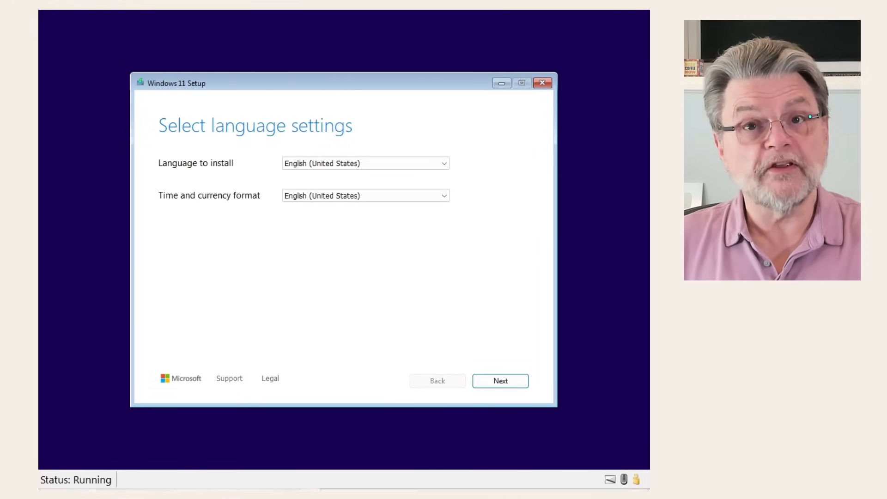
pyautogui.moveTo(567, 290)
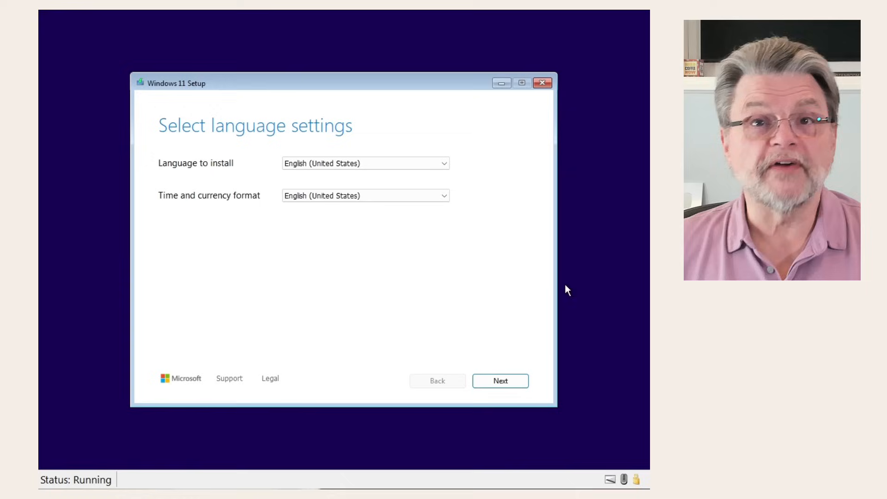
pyautogui.moveTo(447, 289)
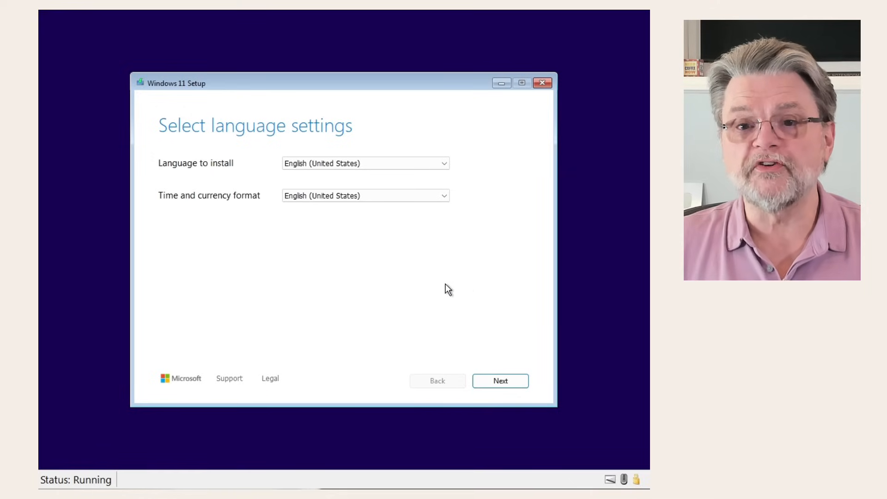
# Keep English (United States) language and US keyboard, agree data will be deleted, and choose Install Windows 11.
pyautogui.click(500, 380)
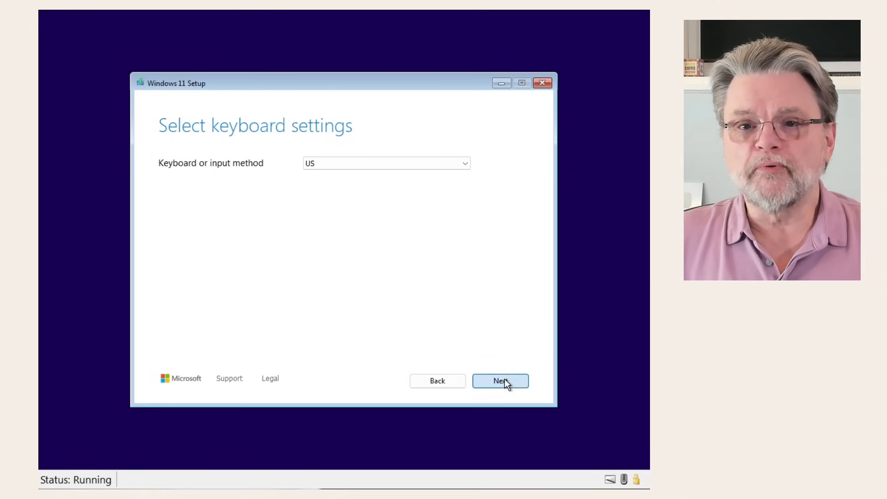
pyautogui.click(500, 380)
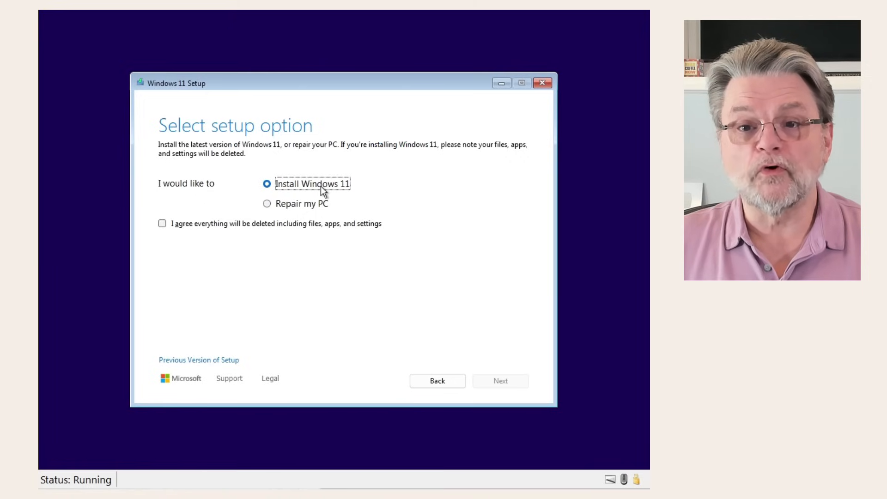
pyautogui.moveTo(192, 227)
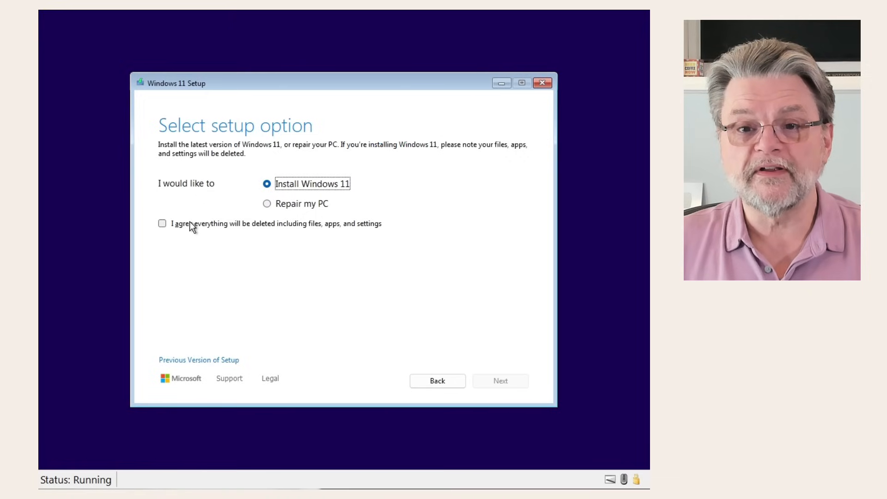
pyautogui.click(162, 223)
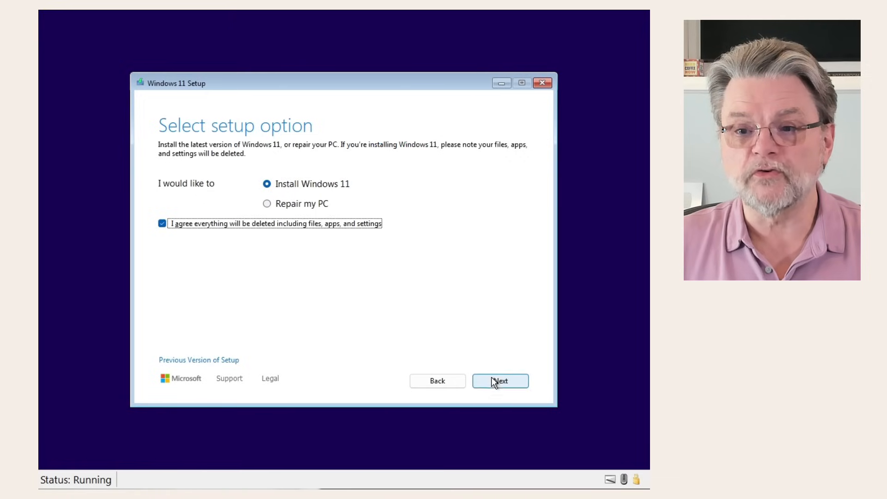
pyautogui.click(500, 381)
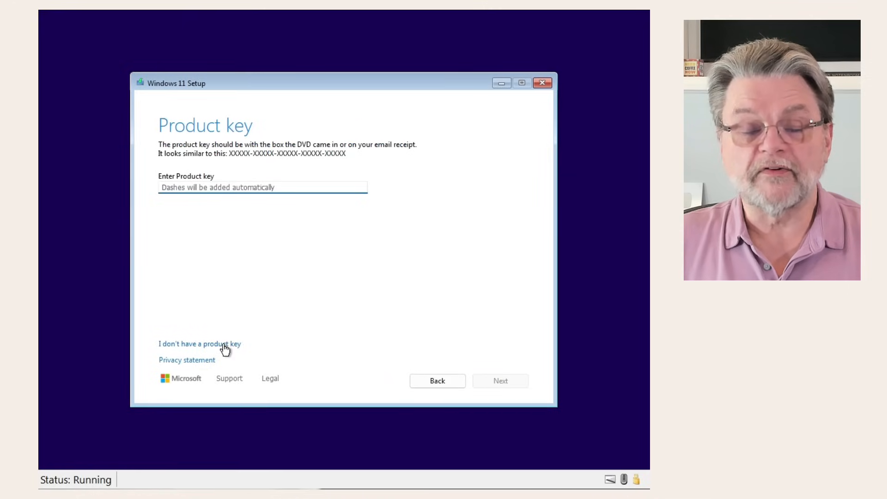
# Continue without a product key, select Windows 11 Pro as the edition, and accept the license terms.
pyautogui.click(199, 343)
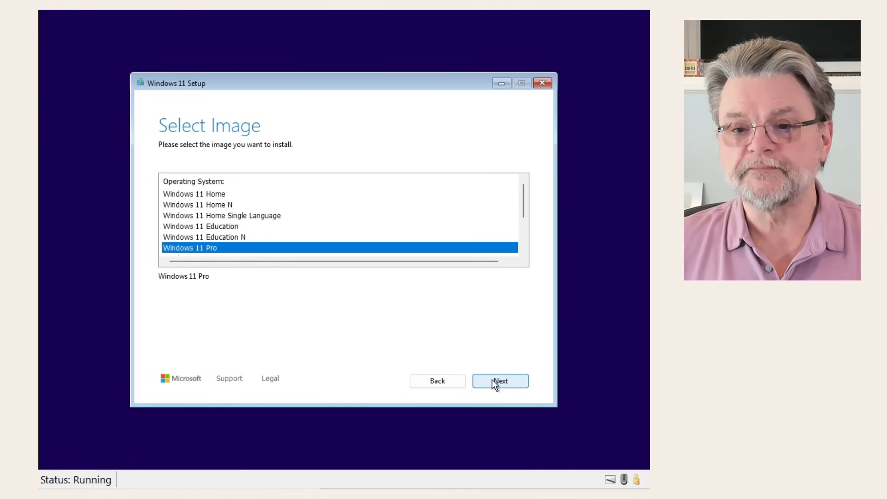
pyautogui.click(499, 380)
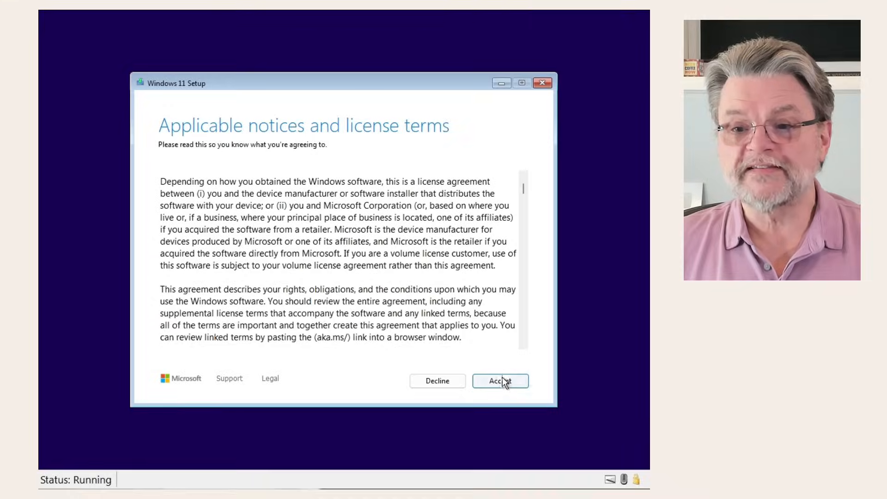
pyautogui.click(500, 381)
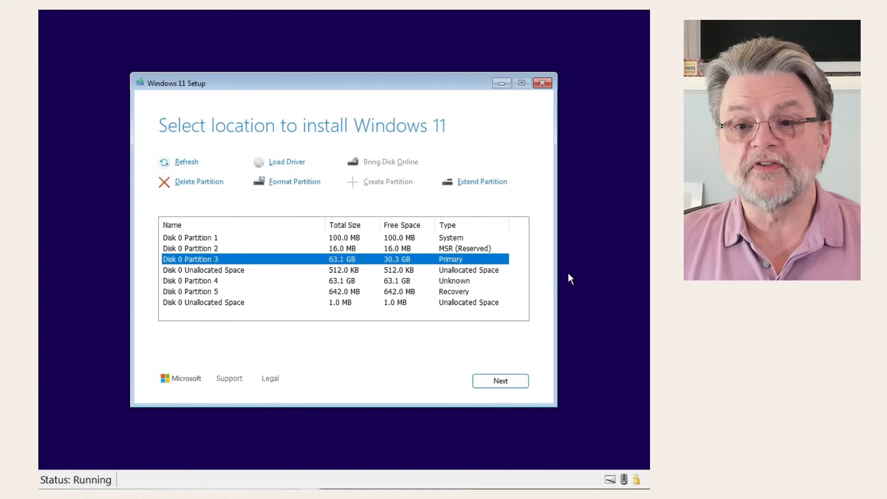
pyautogui.moveTo(343, 327)
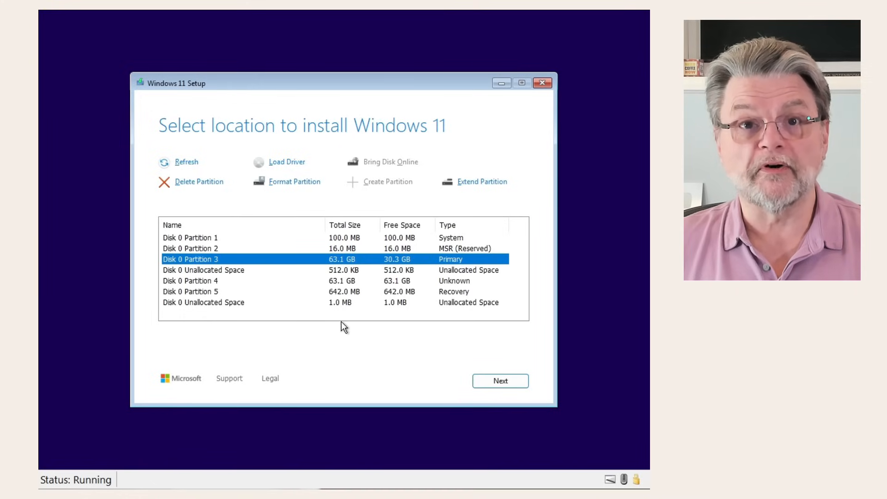
pyautogui.moveTo(214, 242)
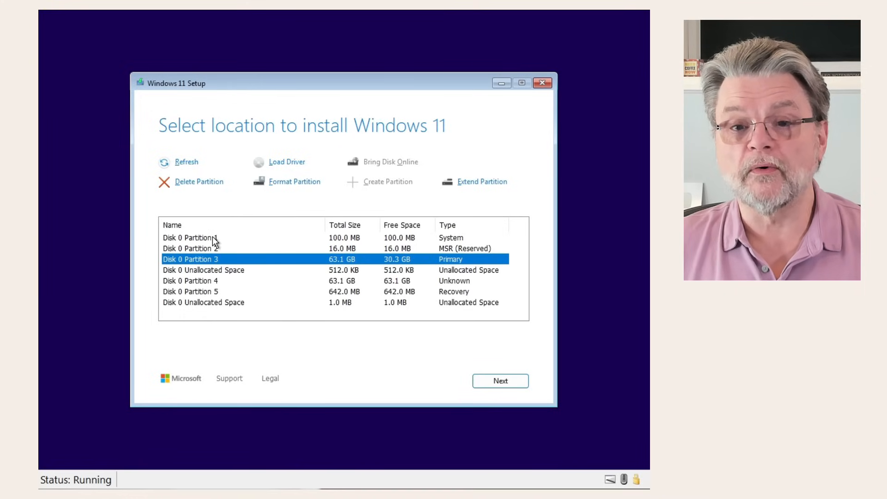
# Delete partitions to leave Disk 0 as 127.0 GB unallocated space and select it as the install location.
pyautogui.click(203, 302)
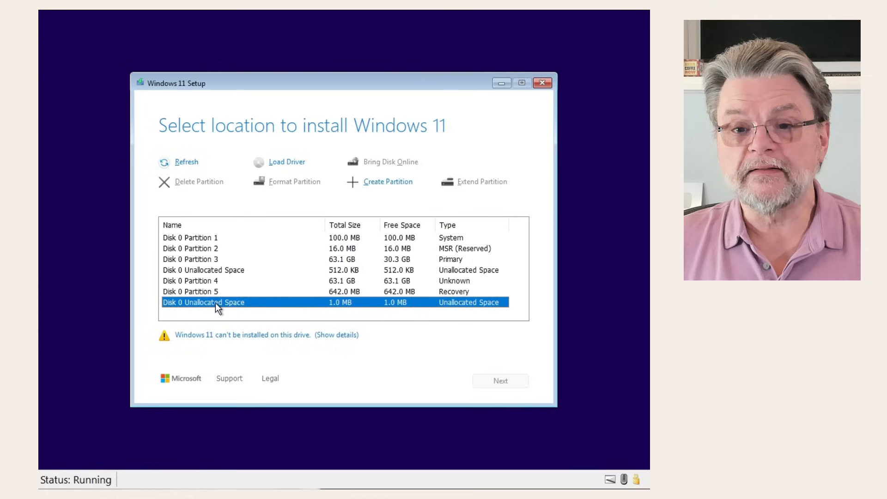
pyautogui.moveTo(251, 238)
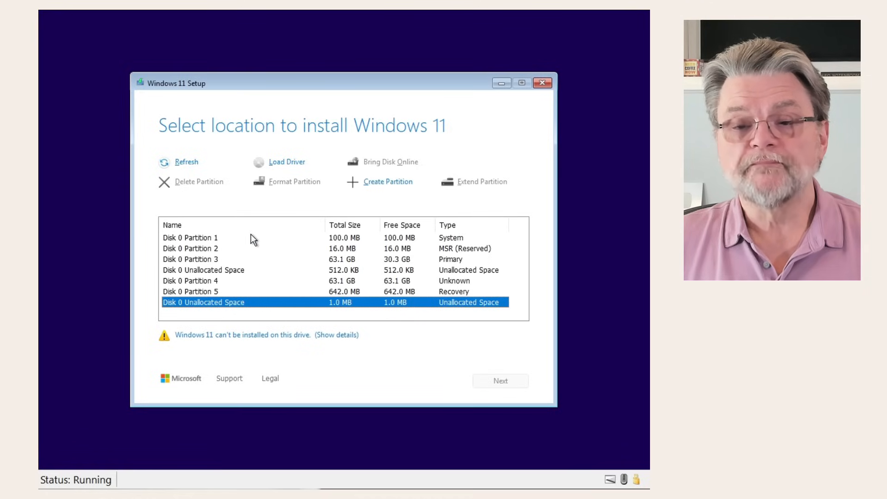
pyautogui.moveTo(266, 206)
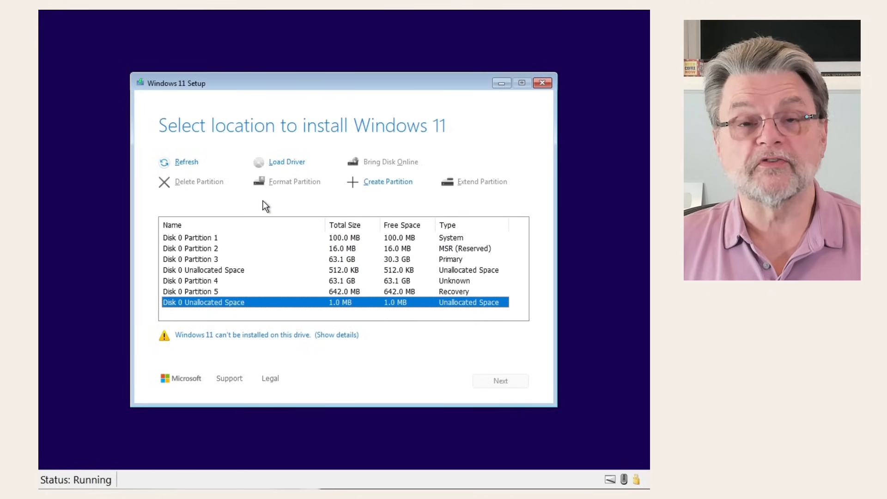
pyautogui.moveTo(314, 232)
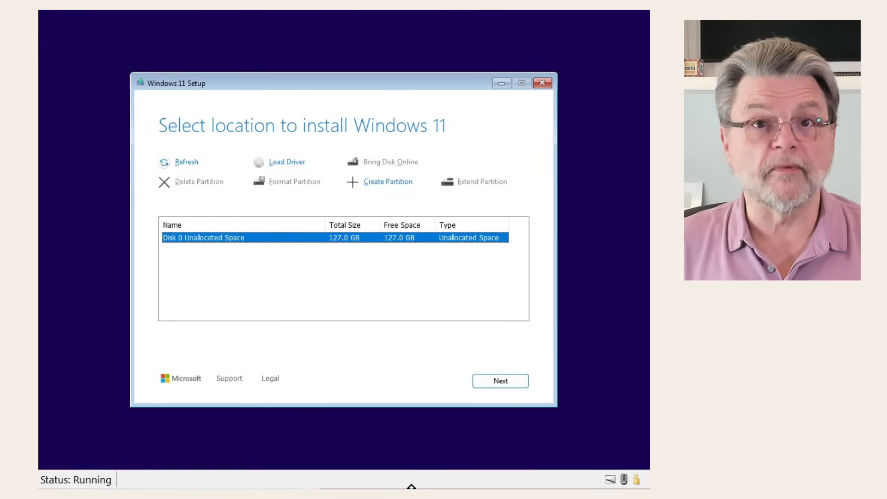
pyautogui.click(499, 380)
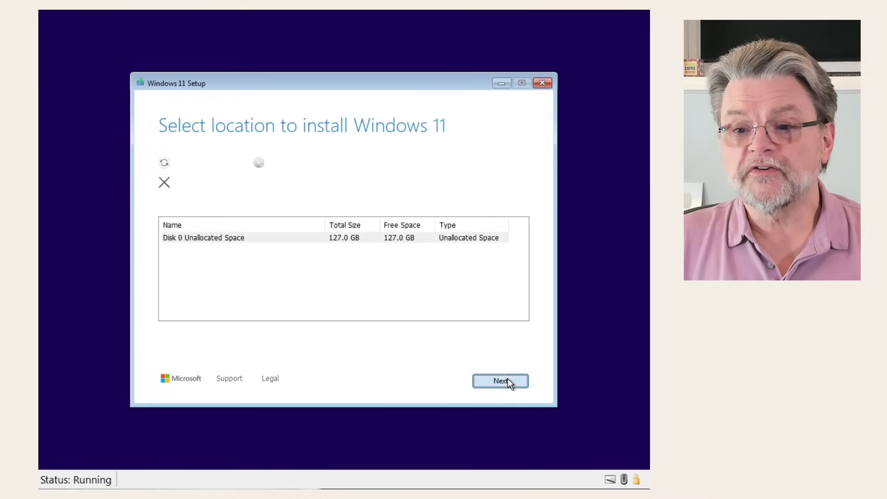
pyautogui.click(500, 380)
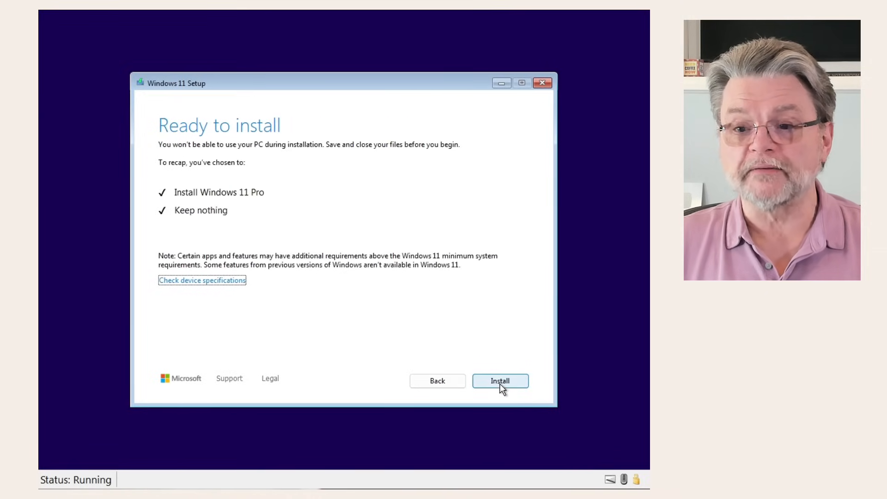
# Start the Windows 11 Pro installation from the Ready to install summary.
pyautogui.click(500, 379)
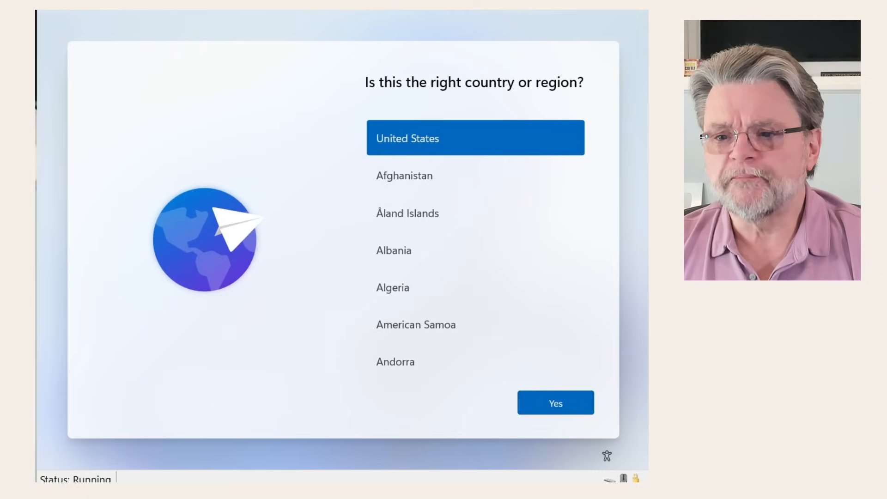
# Confirm United States as region and US keyboard layout, skipping a second layout.
pyautogui.click(554, 403)
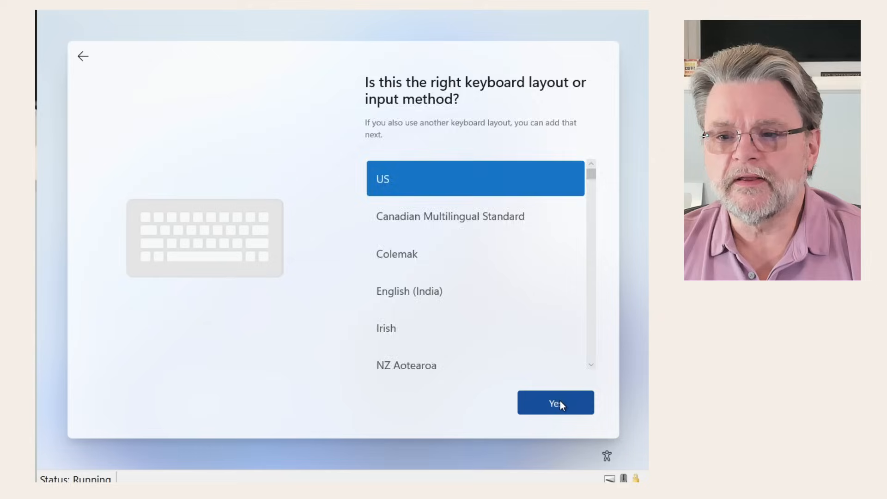
pyautogui.click(555, 402)
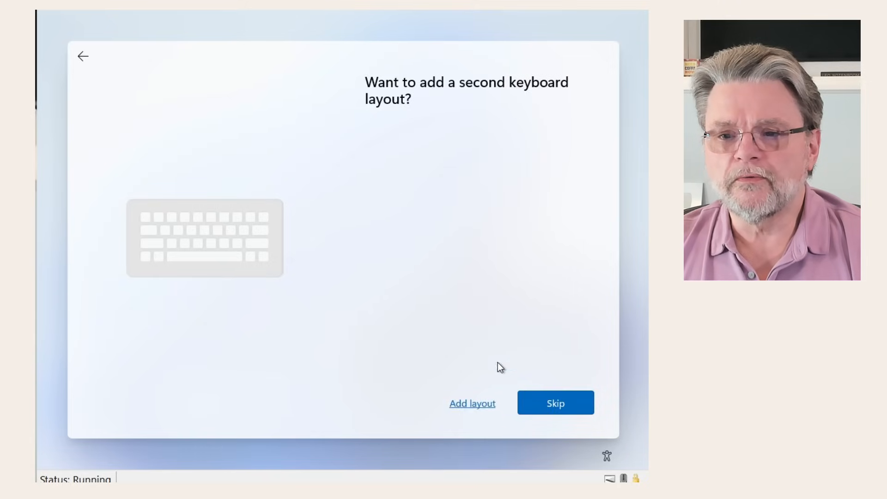
pyautogui.click(555, 402)
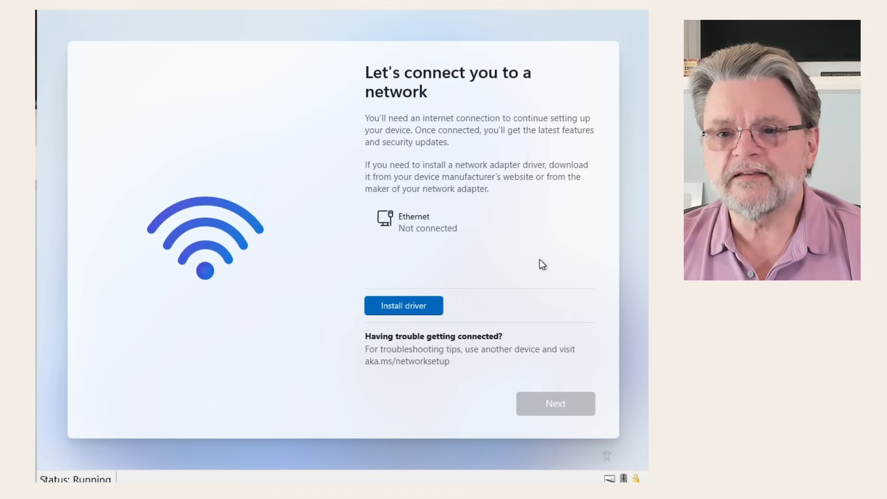
pyautogui.moveTo(525, 277)
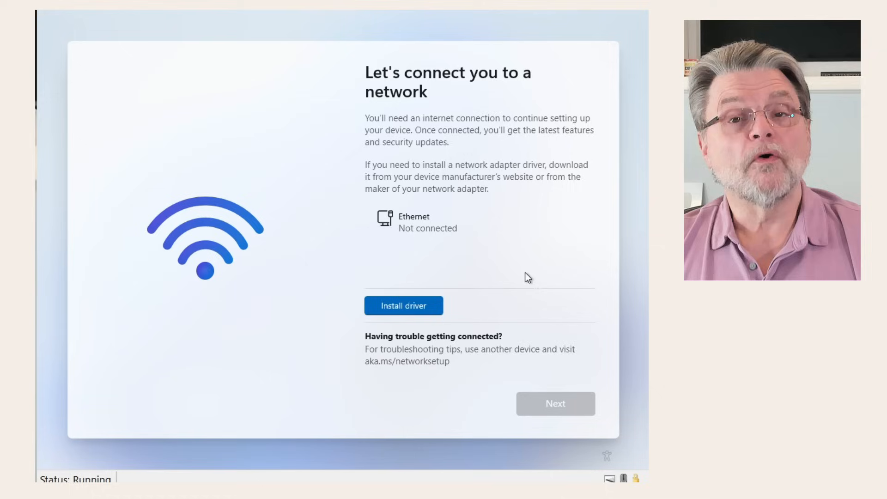
pyautogui.moveTo(545, 260)
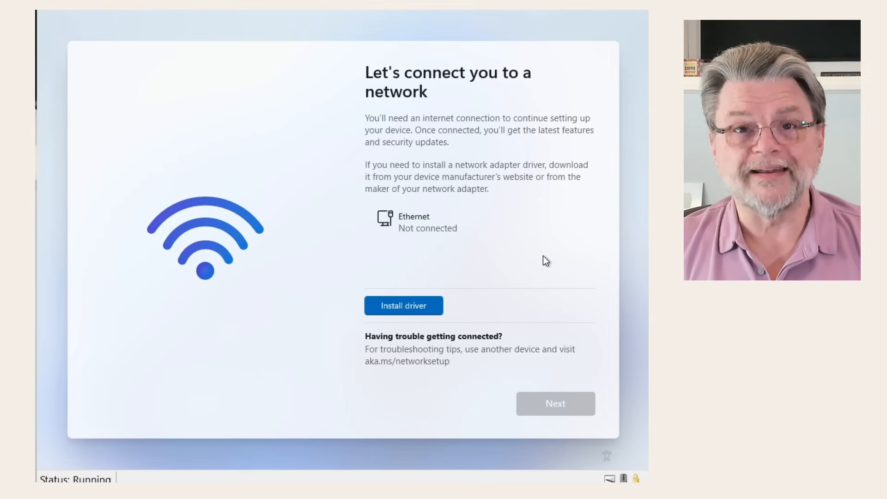
pyautogui.moveTo(307, 318)
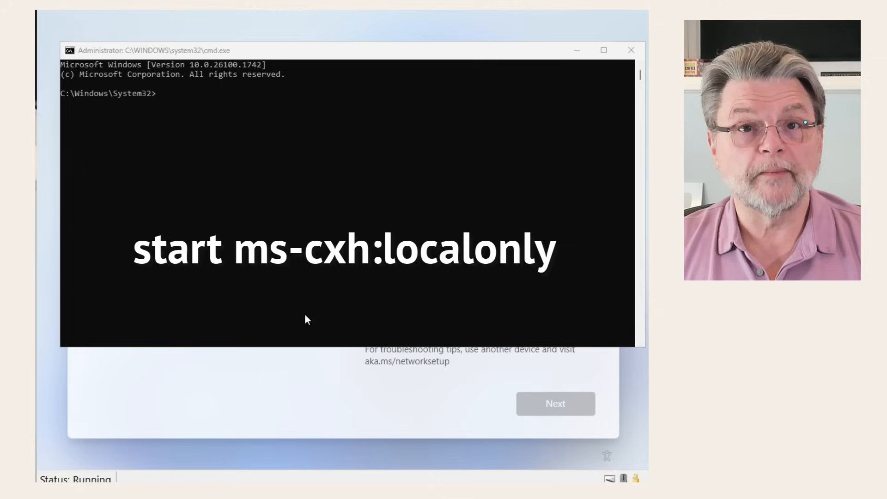
# Run 'start ms-cxh:localonly' in Command Prompt to bring up the local user creation form.
pyautogui.write('sr')
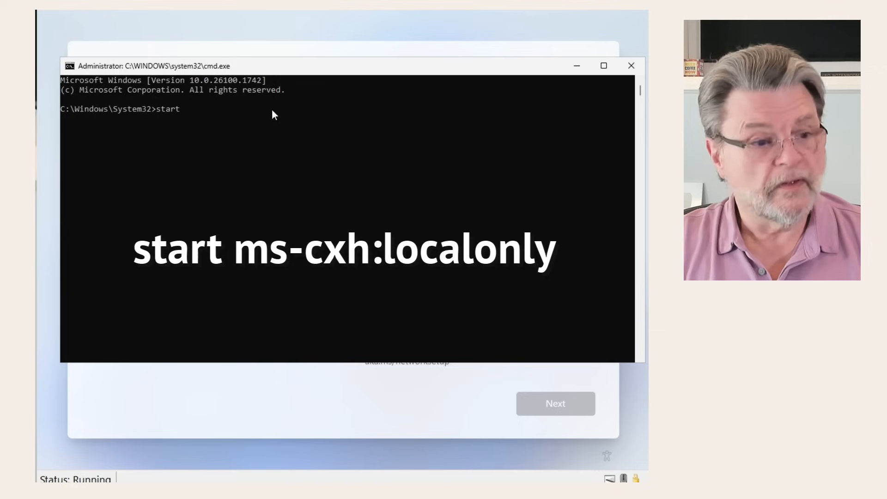
pyautogui.write('ms-')
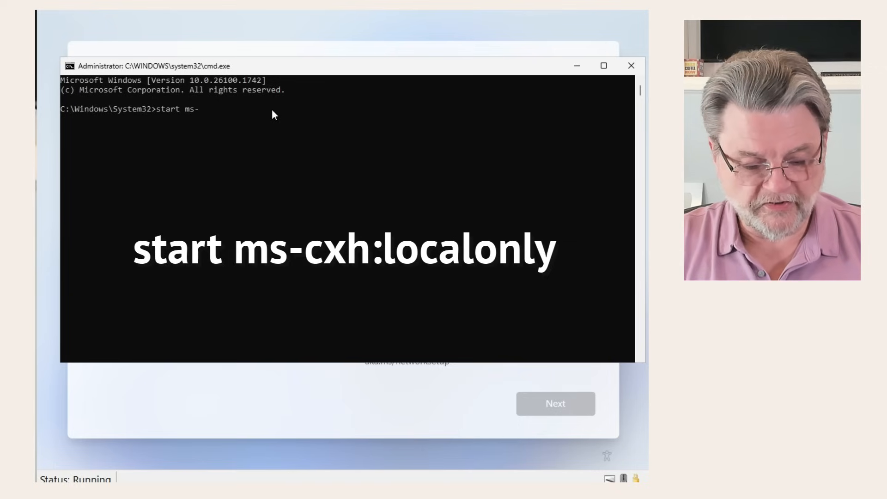
pyautogui.write('cx')
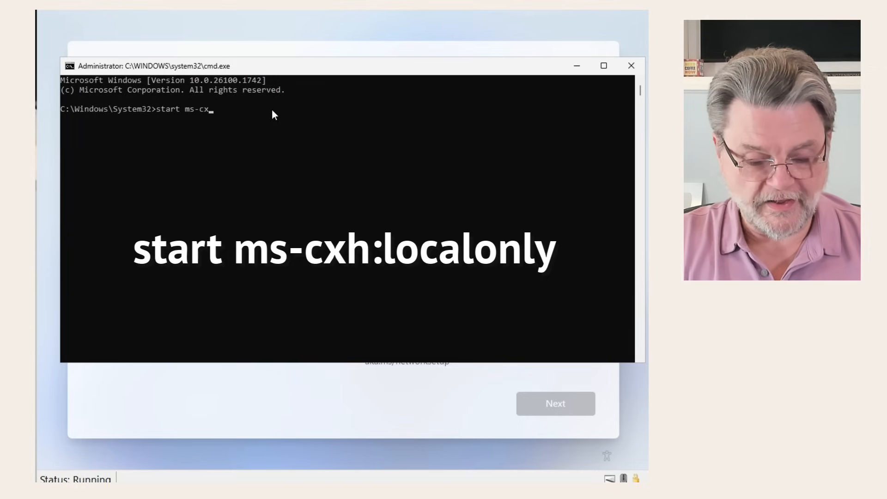
pyautogui.write('h:')
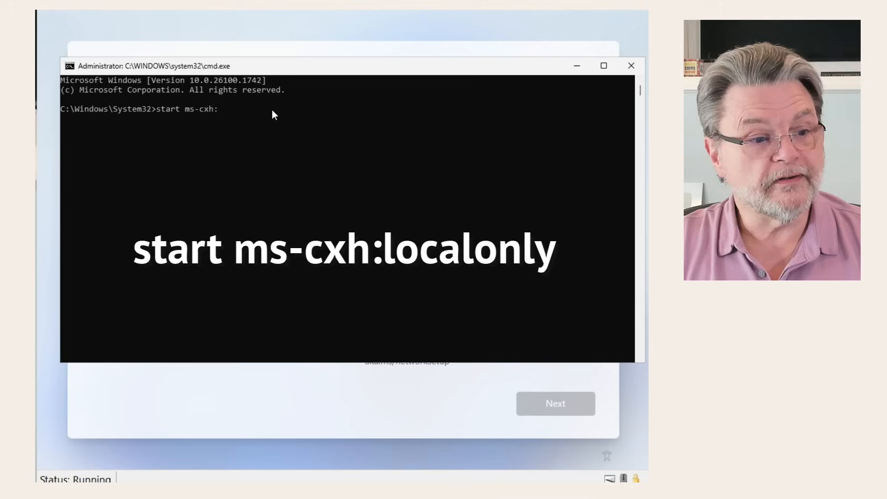
pyautogui.write('lo')
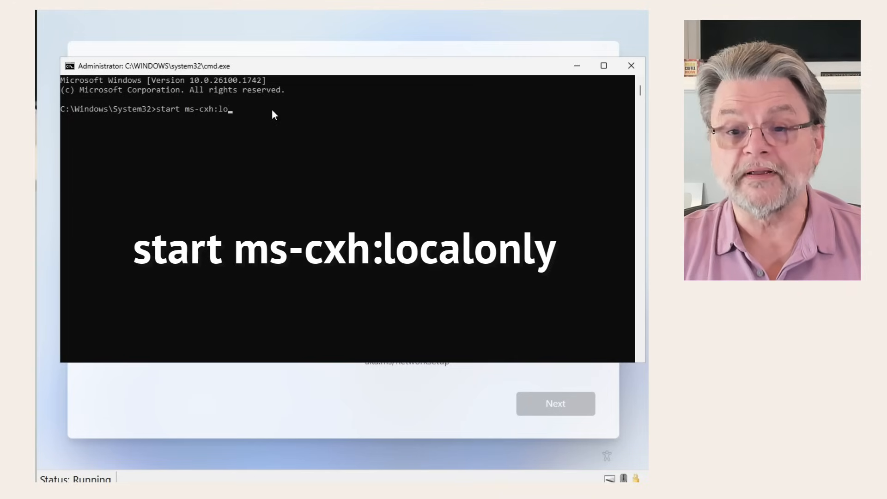
pyautogui.write('calonly')
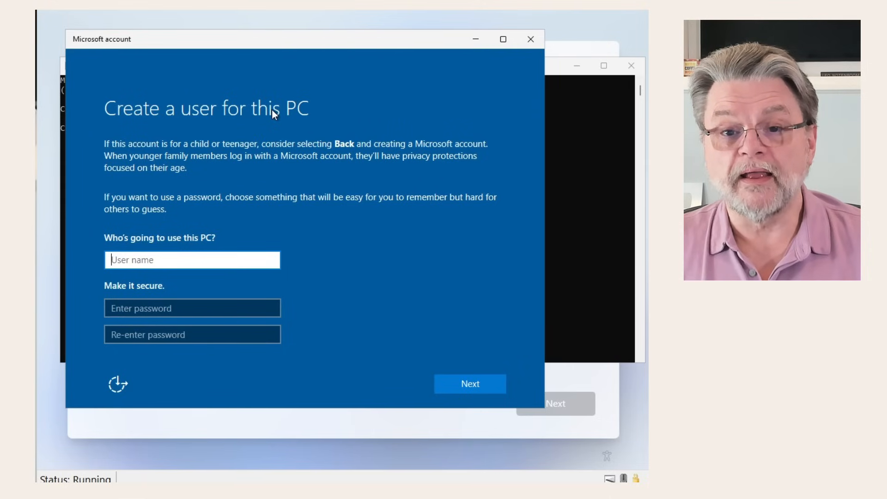
# Create local user 'leon' with a password and three answered security questions, then submit.
pyautogui.write('leon')
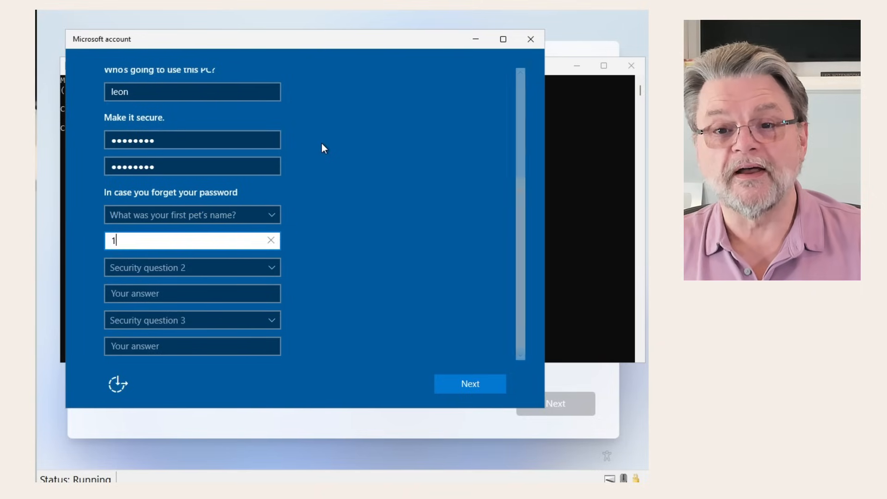
pyautogui.click(192, 267)
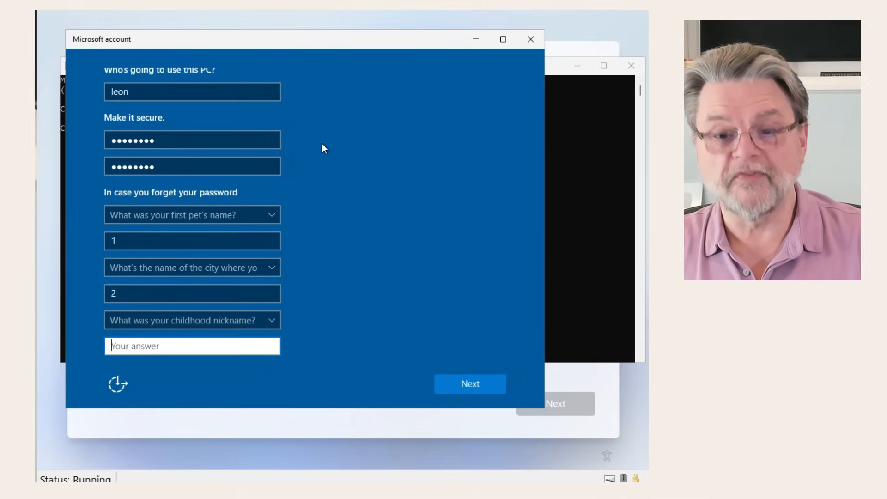
pyautogui.write('3')
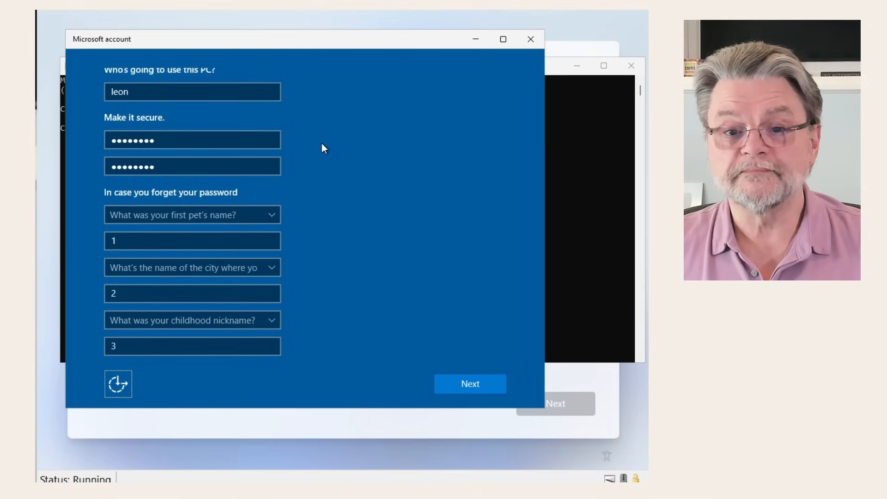
pyautogui.click(469, 383)
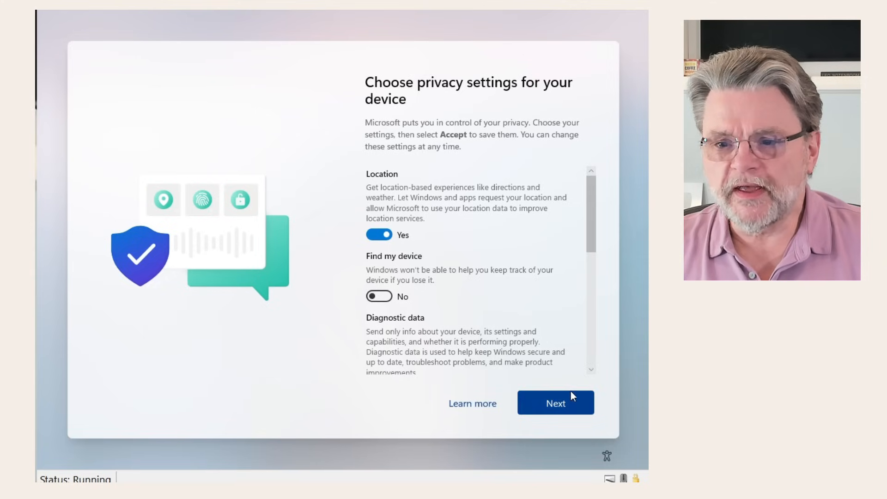
# Accept the default privacy settings and finish setup to reach the desktop.
pyautogui.click(555, 402)
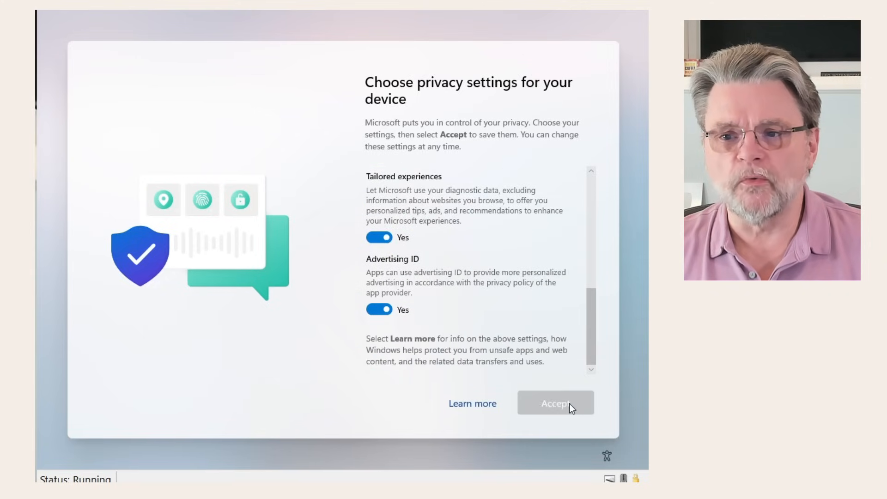
pyautogui.click(555, 403)
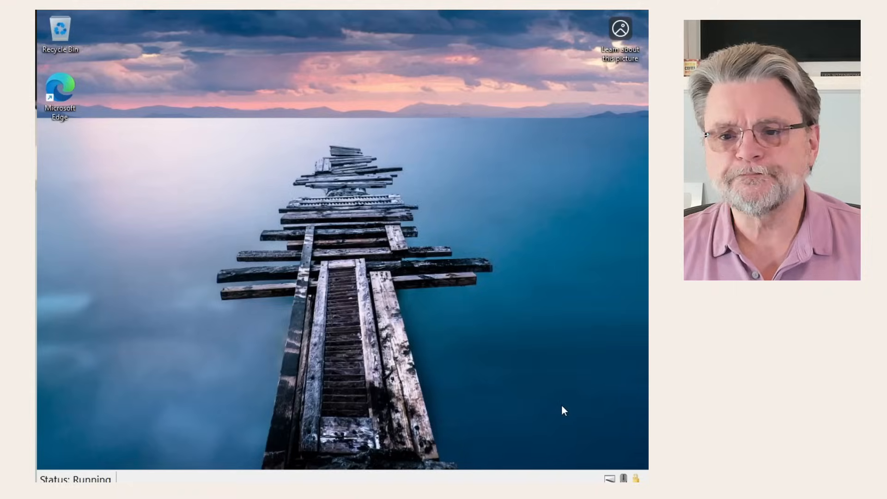
# Show the Start menu account details confirming 'leon' is a Local account.
pyautogui.click(211, 455)
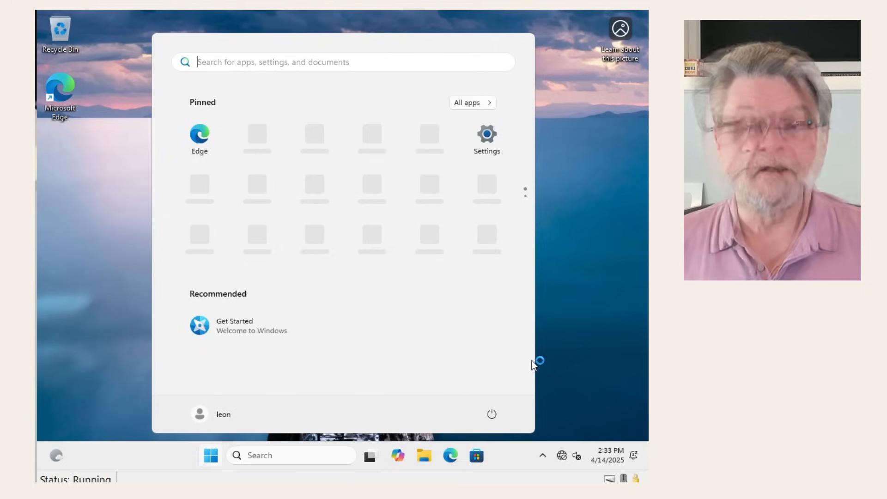
pyautogui.moveTo(573, 201)
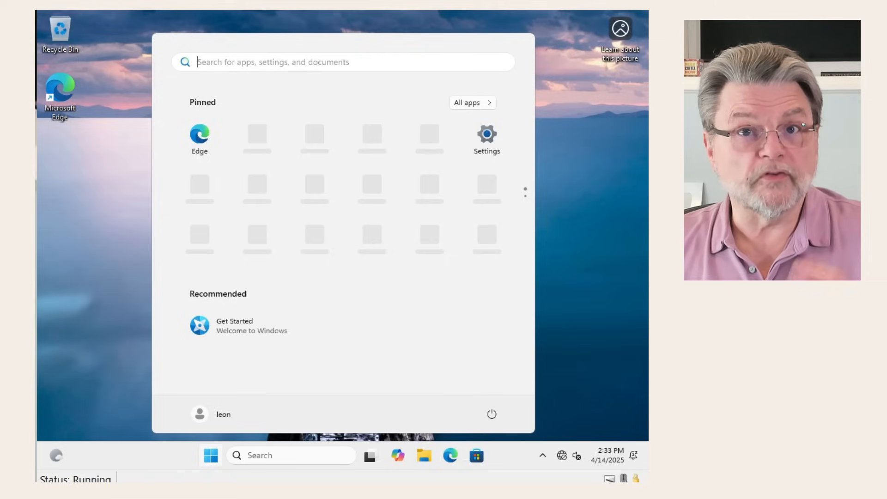
pyautogui.moveTo(241, 423)
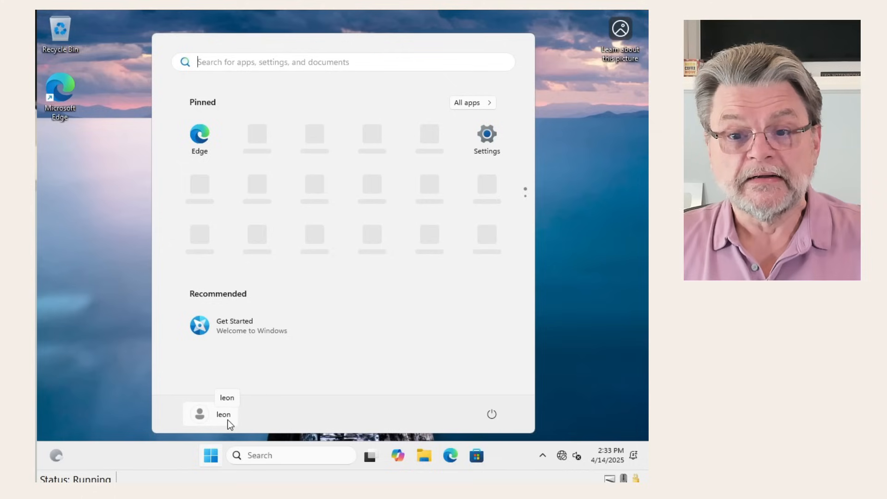
pyautogui.click(200, 414)
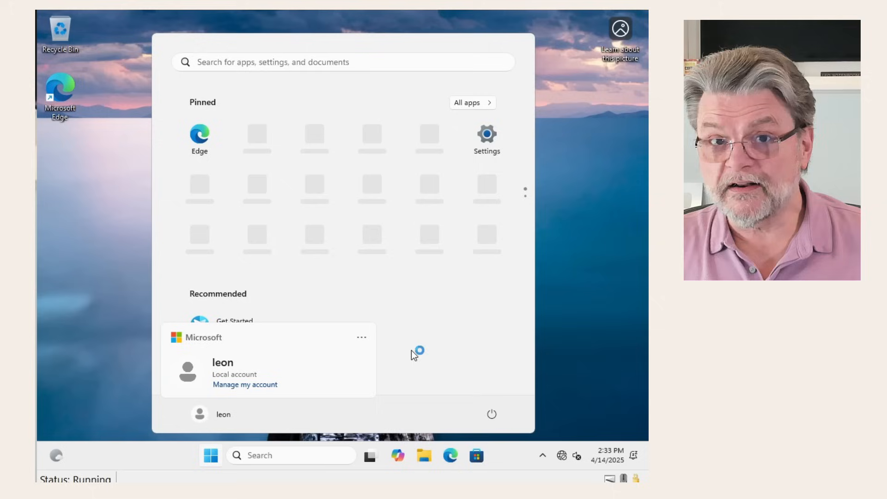
pyautogui.moveTo(503, 104)
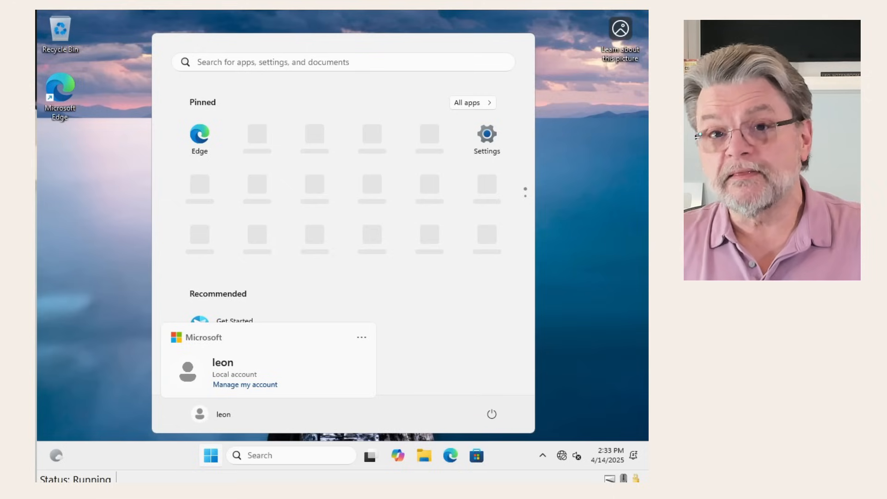
pyautogui.moveTo(80, 179)
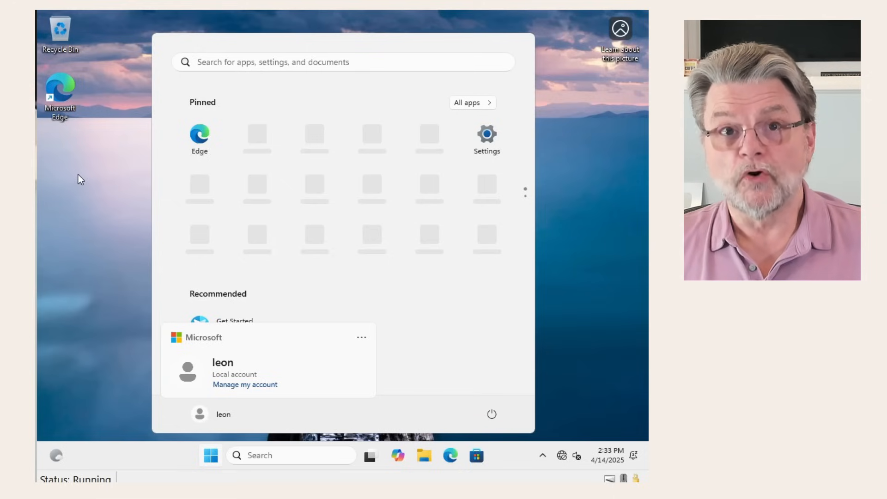
pyautogui.moveTo(77, 210)
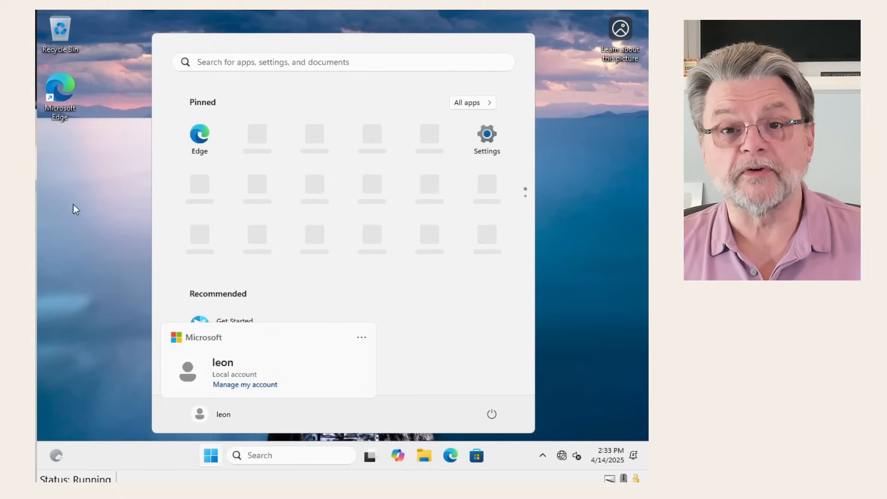
pyautogui.moveTo(82, 219)
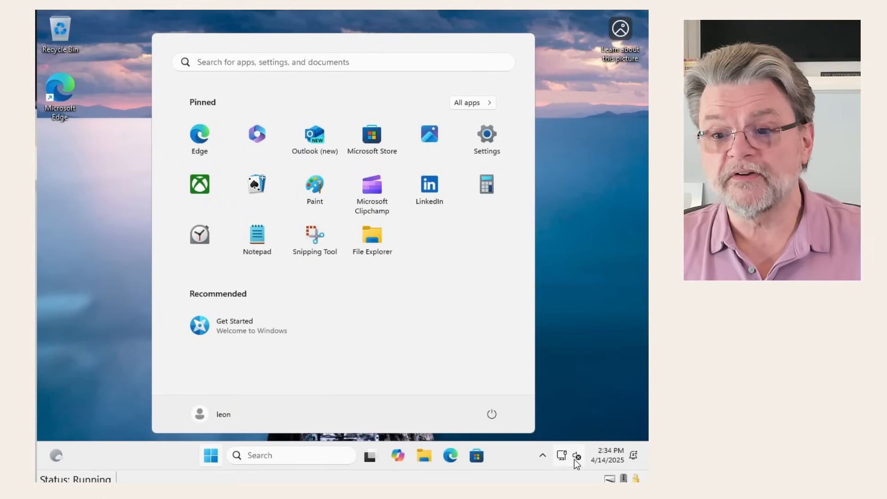
pyautogui.moveTo(261, 428)
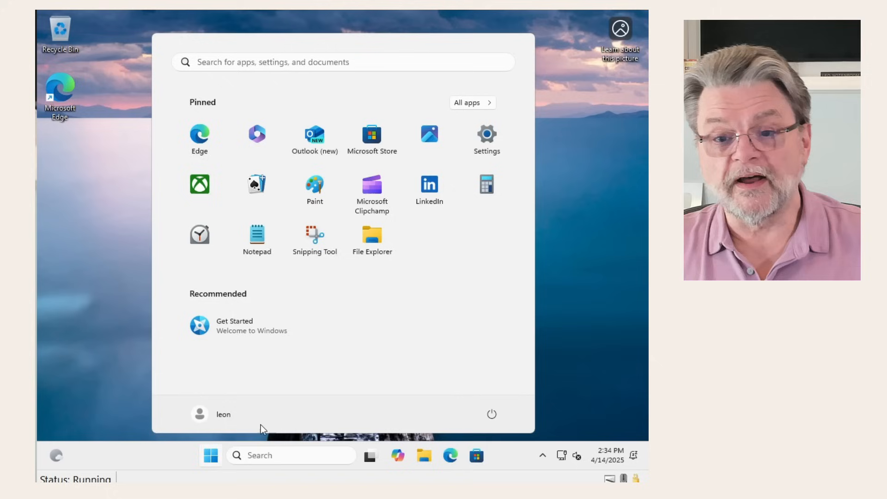
# Open Settings from the Start button's system shortcut menu.
pyautogui.rightClick(210, 454)
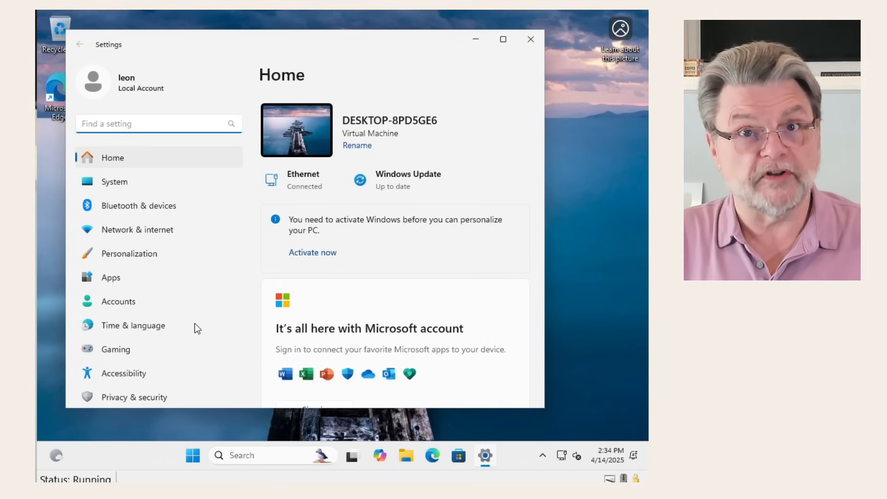
pyautogui.moveTo(408, 180)
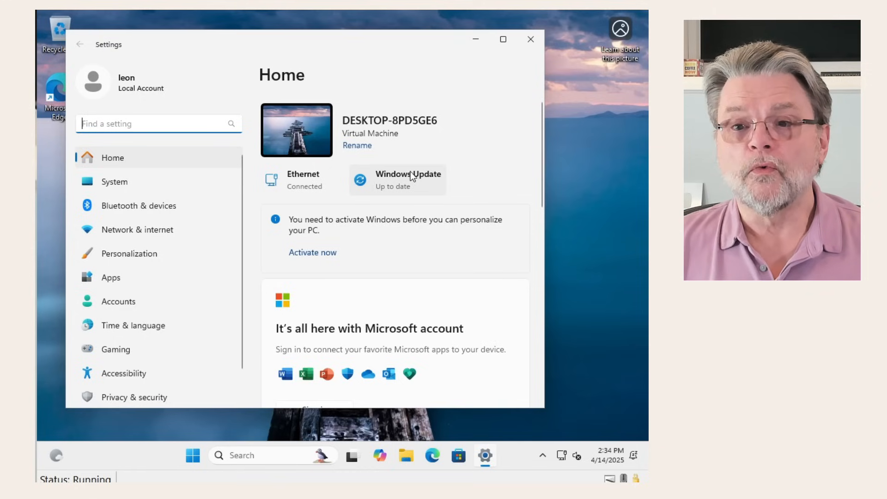
# In Windows Update, check for updates and download and install all five available updates.
pyautogui.click(408, 179)
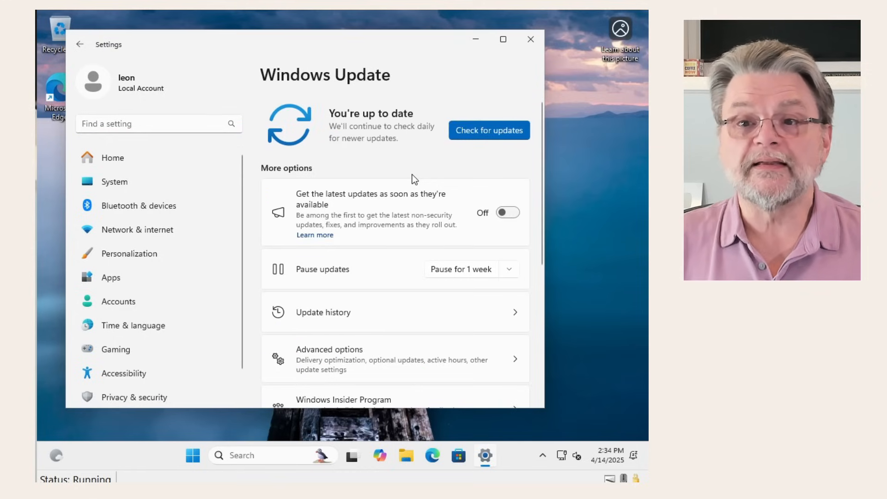
pyautogui.click(489, 131)
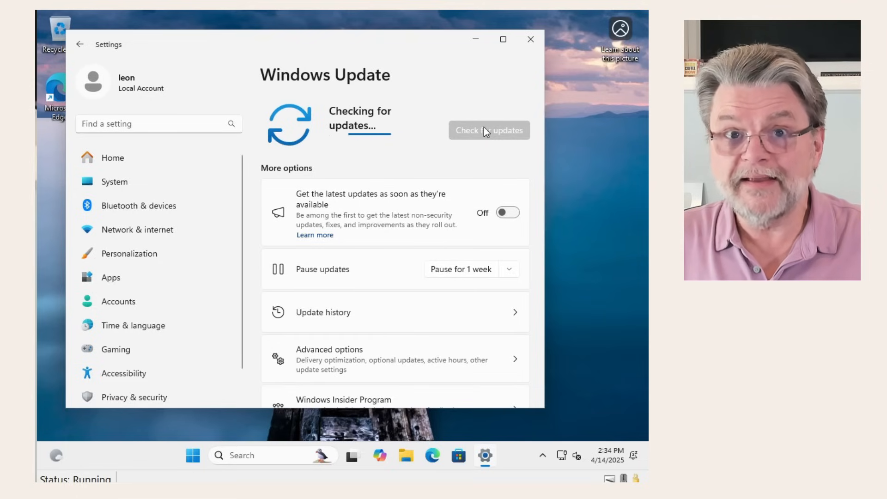
pyautogui.click(487, 130)
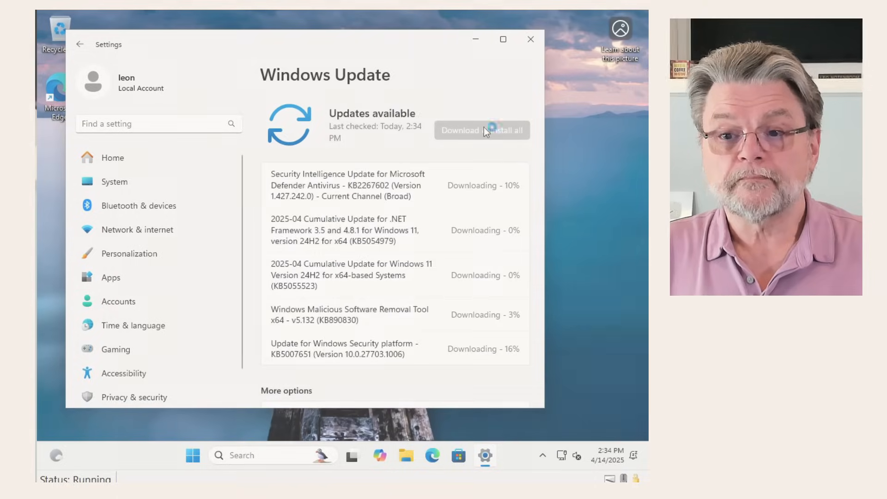